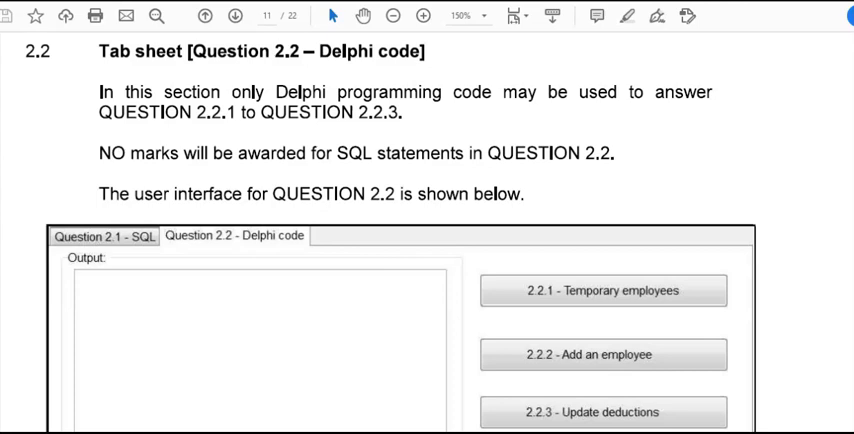
mouse_move(151, 366)
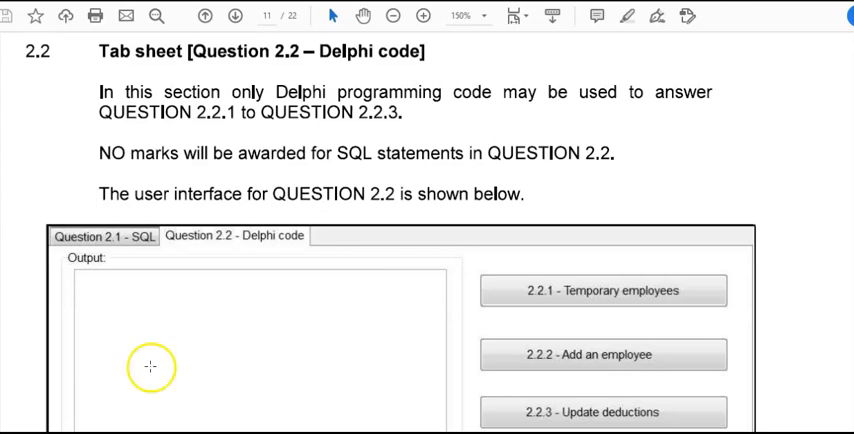
mouse_move(253, 256)
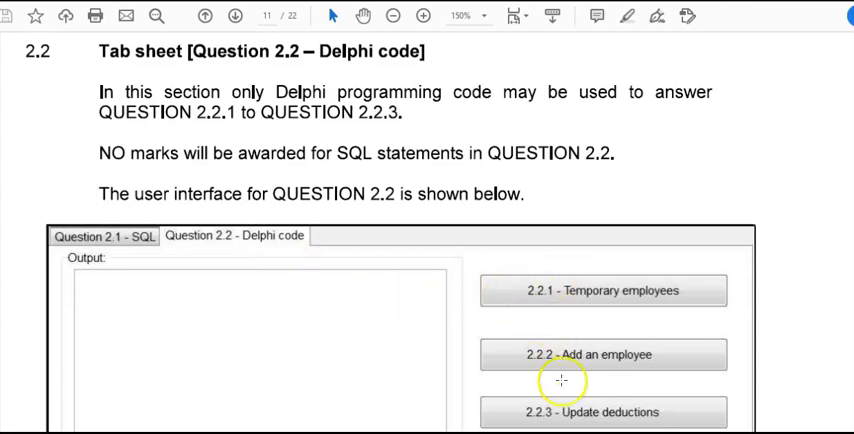
Scroll the question paper down to page 12, Button 2.2.2 – Add an employee
scroll(down, 3)
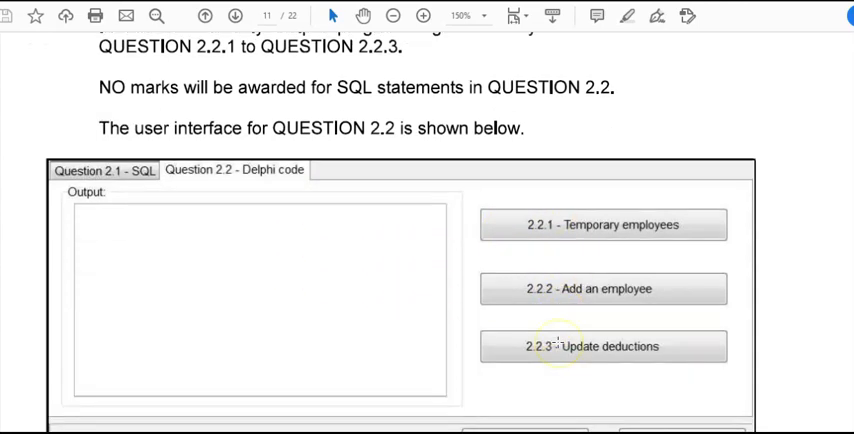
scroll(down, 3)
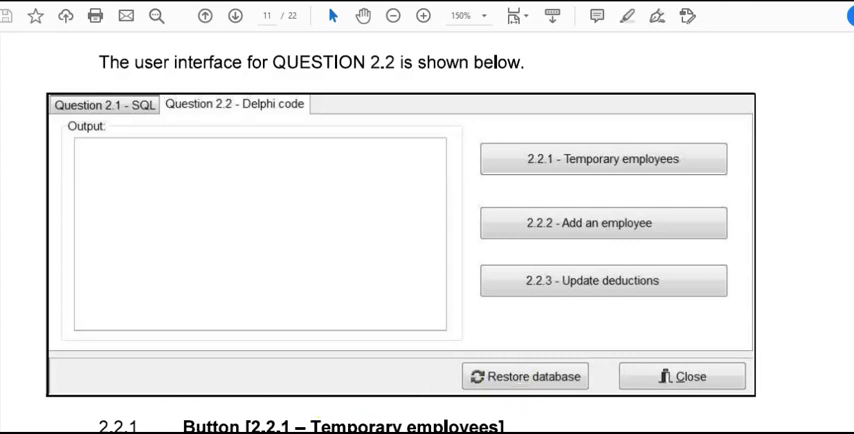
scroll(down, 3)
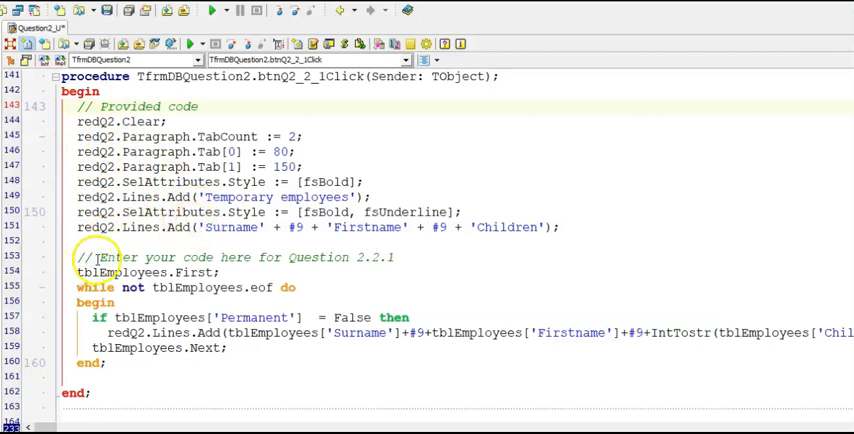
mouse_move(262, 262)
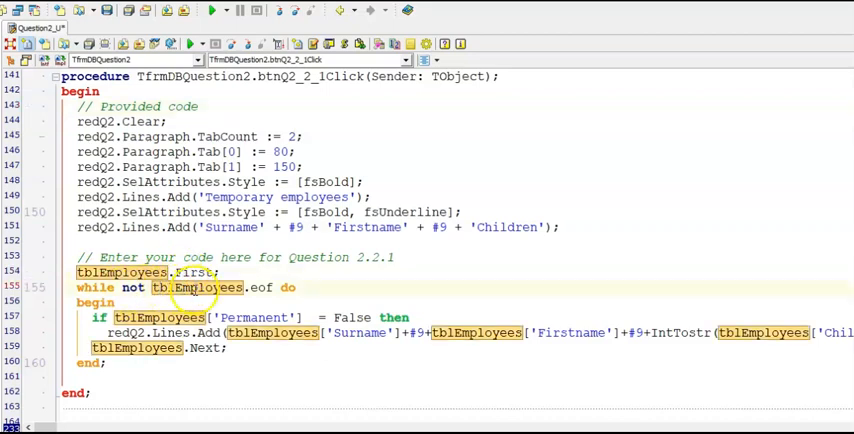
mouse_move(207, 347)
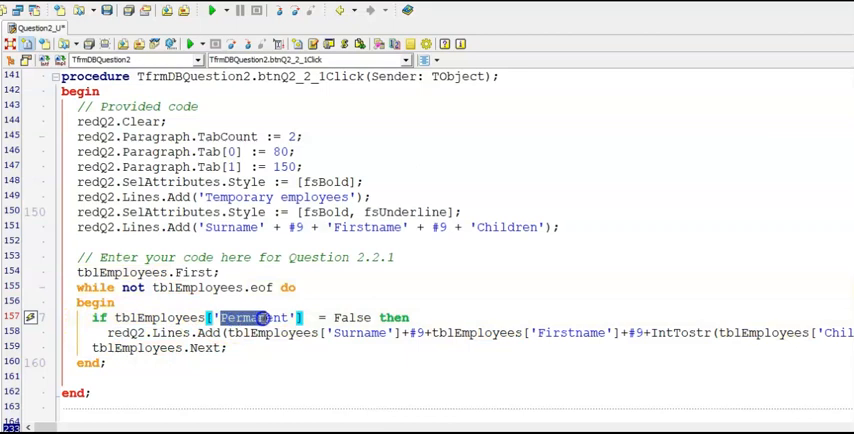
double_click(352, 317)
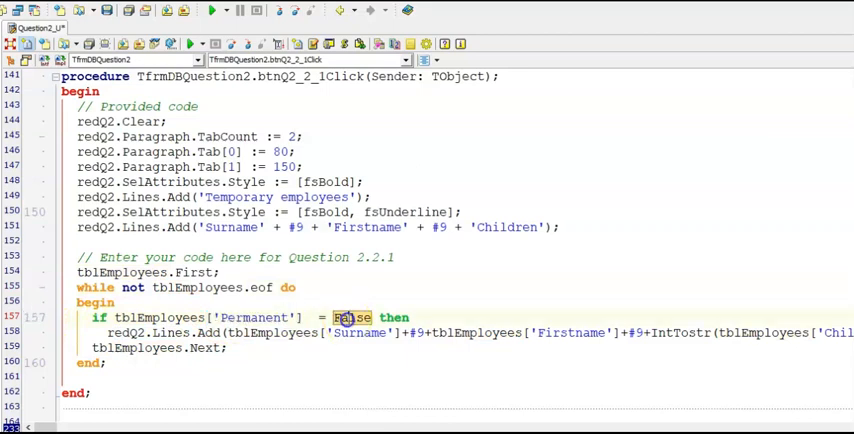
mouse_move(437, 318)
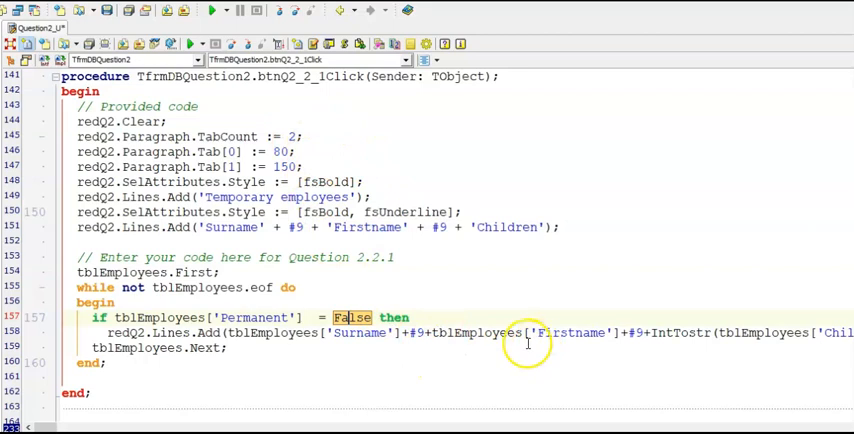
mouse_move(655, 332)
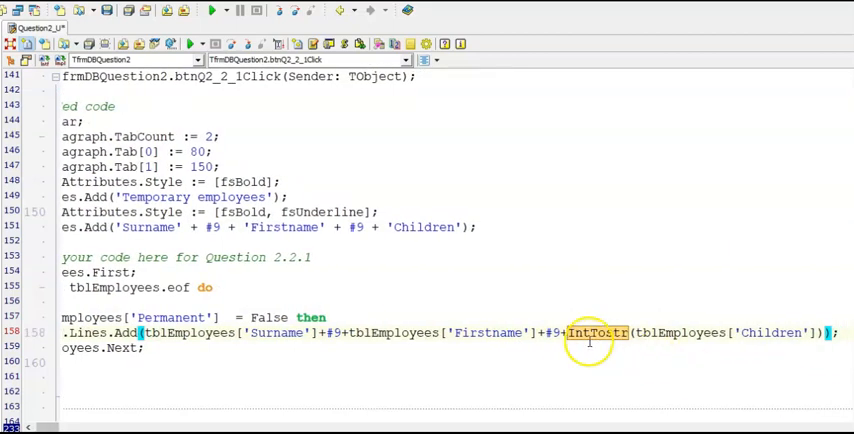
mouse_move(790, 315)
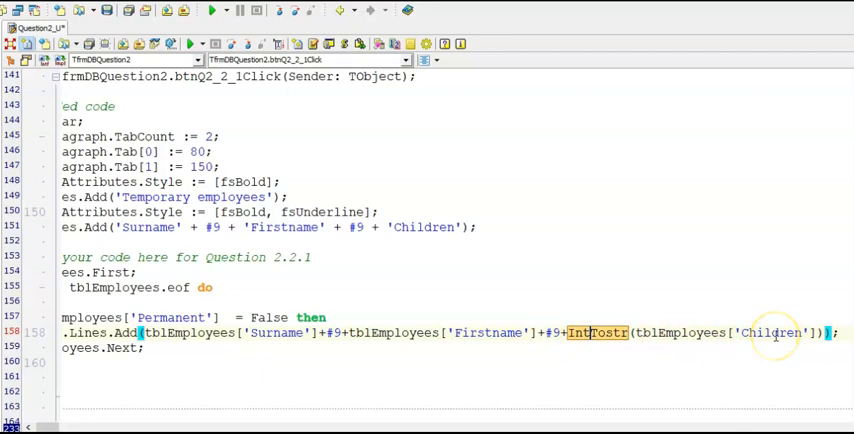
mouse_move(485, 343)
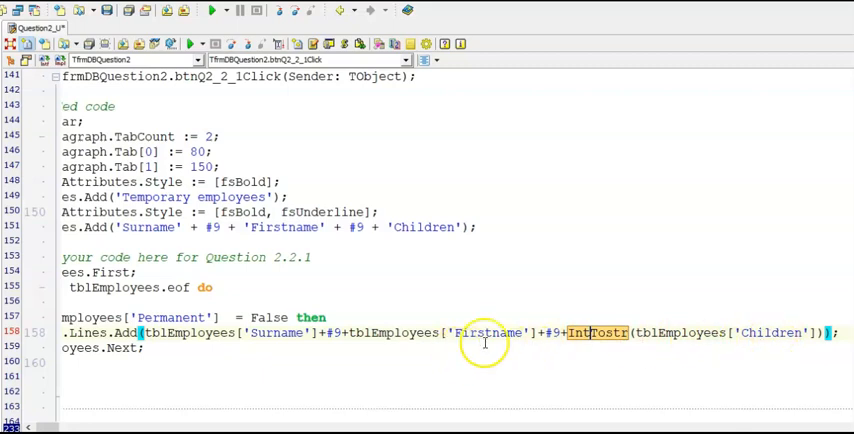
mouse_move(613, 349)
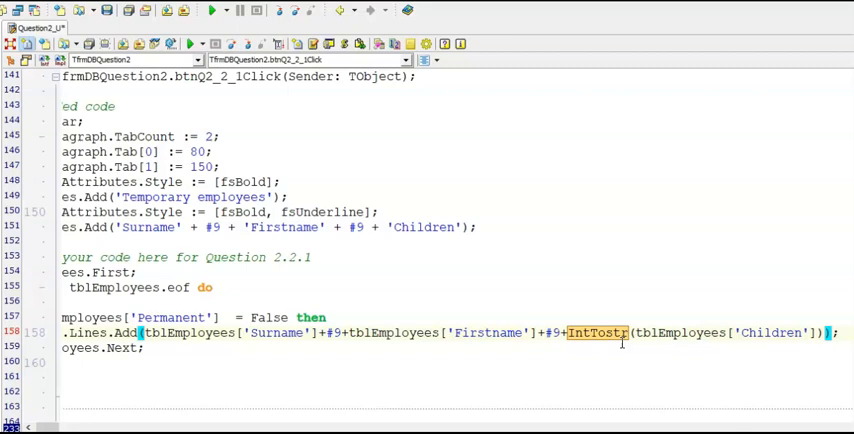
mouse_move(689, 355)
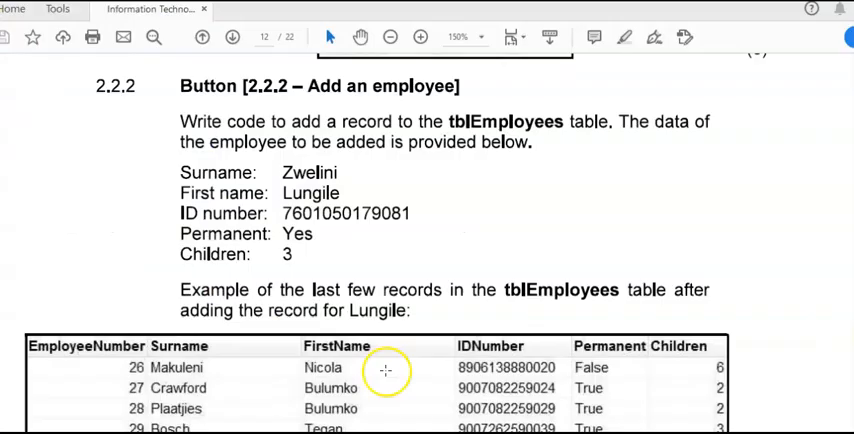
mouse_move(385, 370)
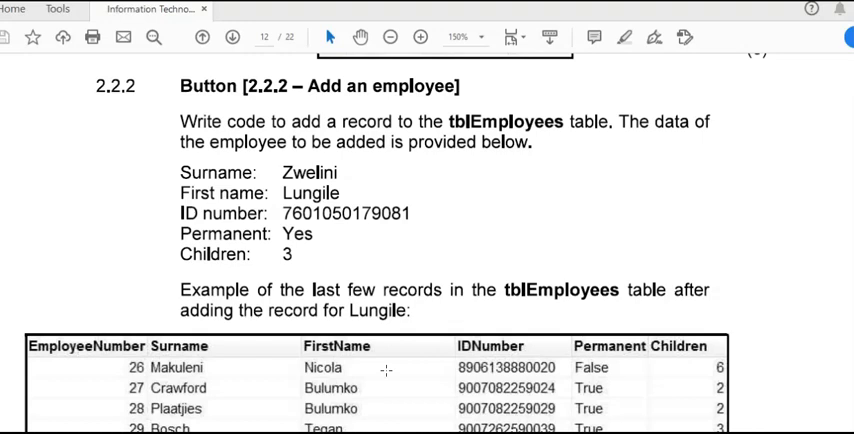
scroll(down, 3)
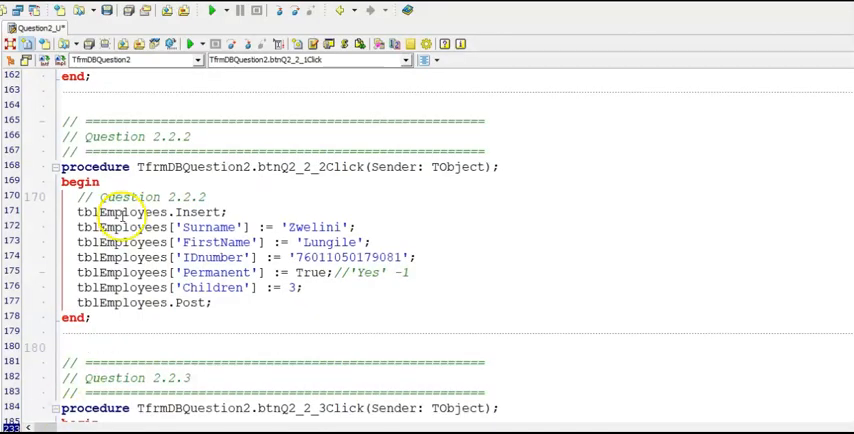
double_click(200, 212)
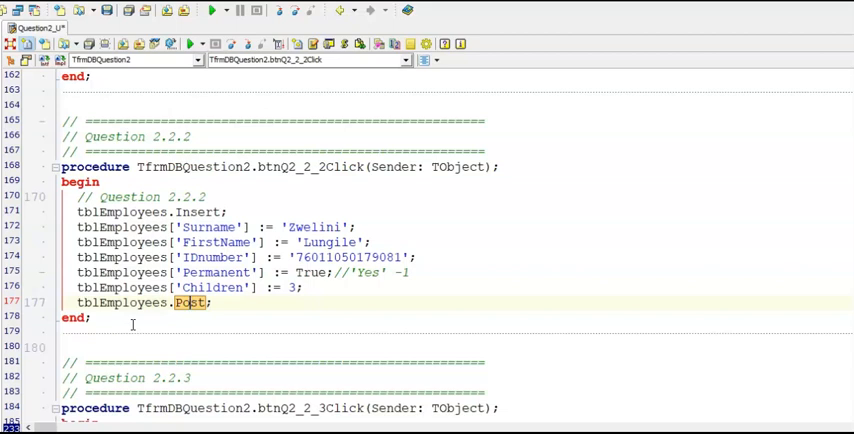
mouse_move(110, 287)
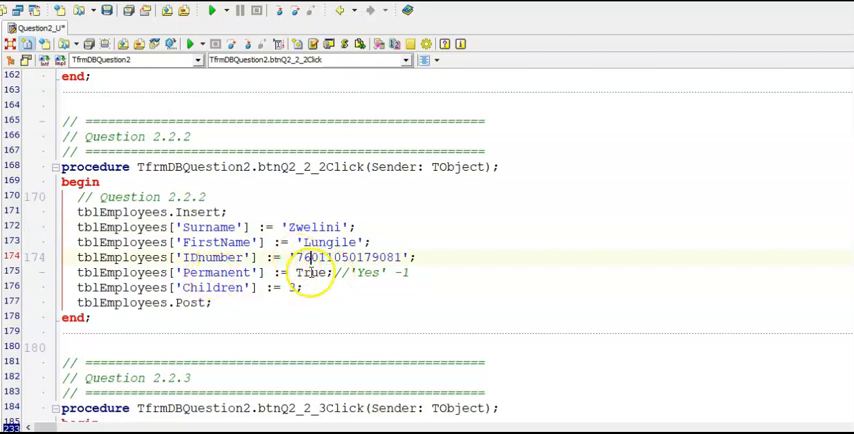
mouse_move(310, 272)
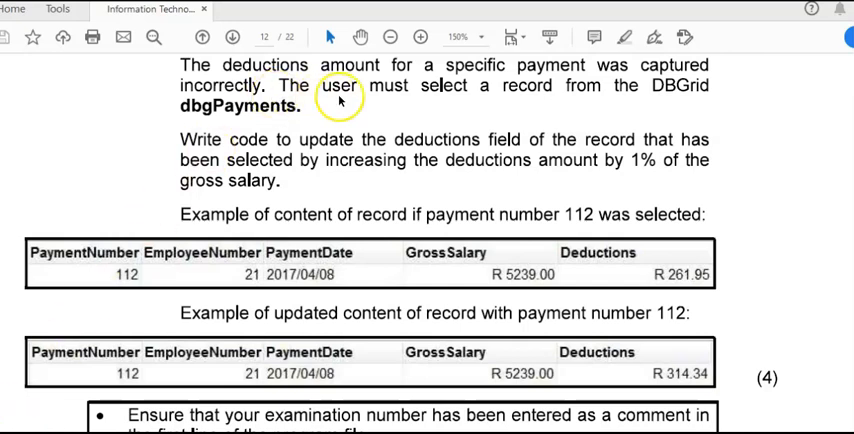
mouse_move(700, 97)
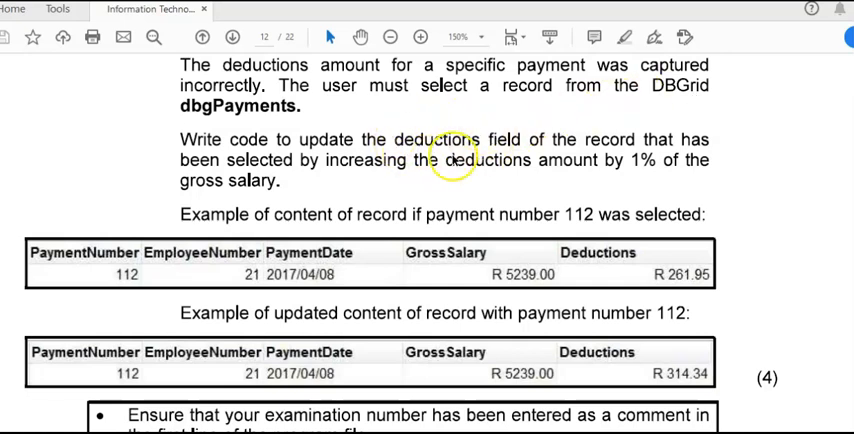
mouse_move(479, 176)
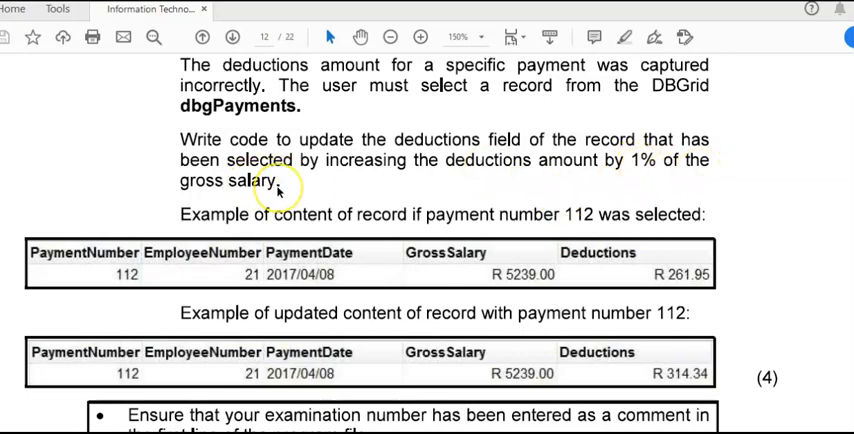
mouse_move(302, 232)
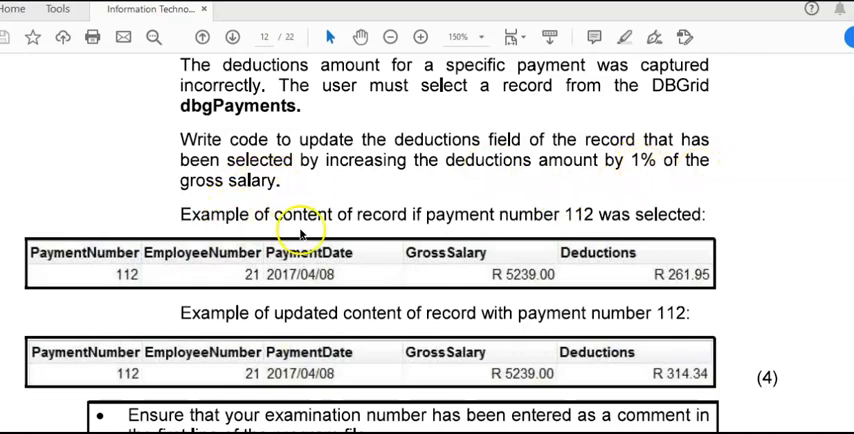
mouse_move(437, 232)
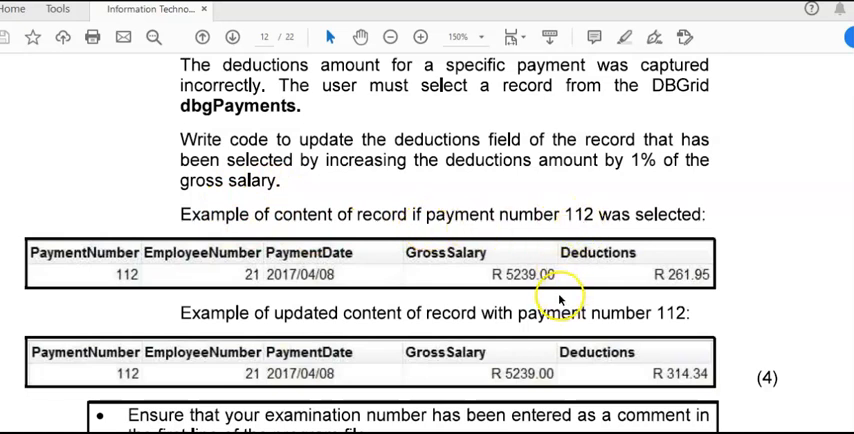
mouse_move(560, 298)
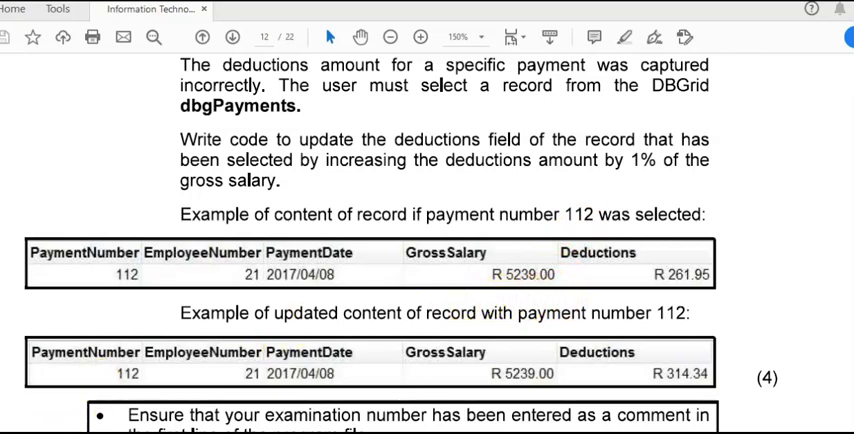
mouse_move(456, 279)
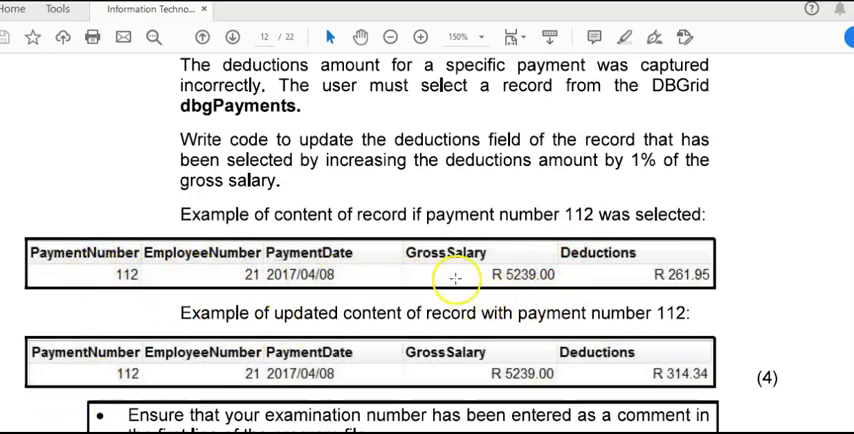
mouse_move(720, 275)
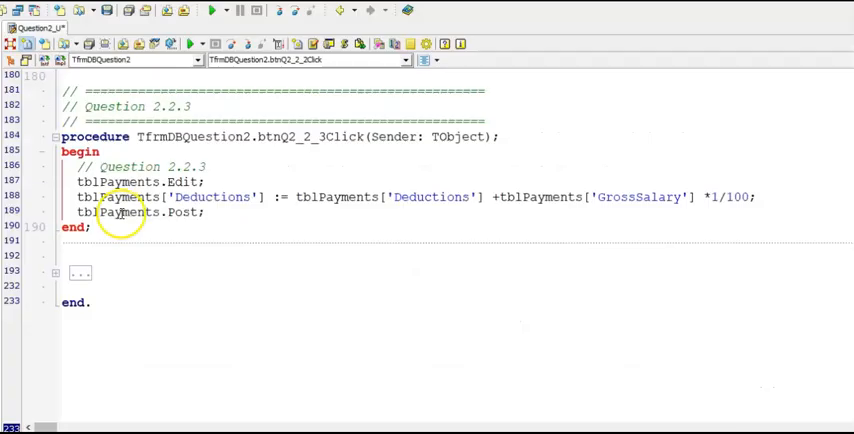
double_click(185, 182)
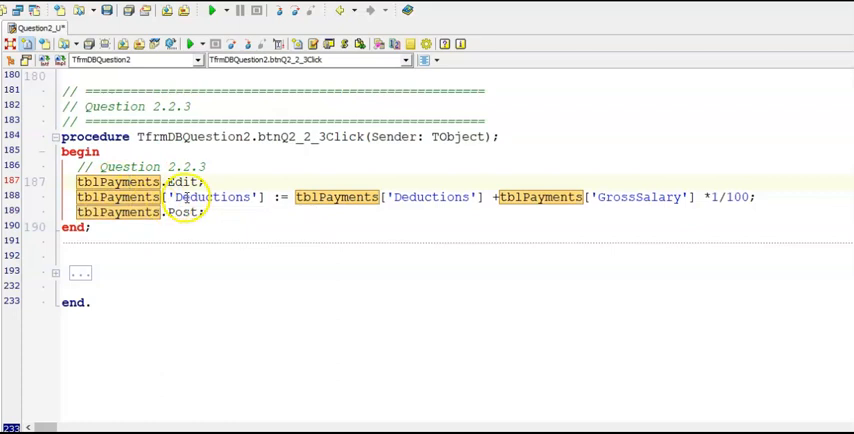
double_click(213, 197)
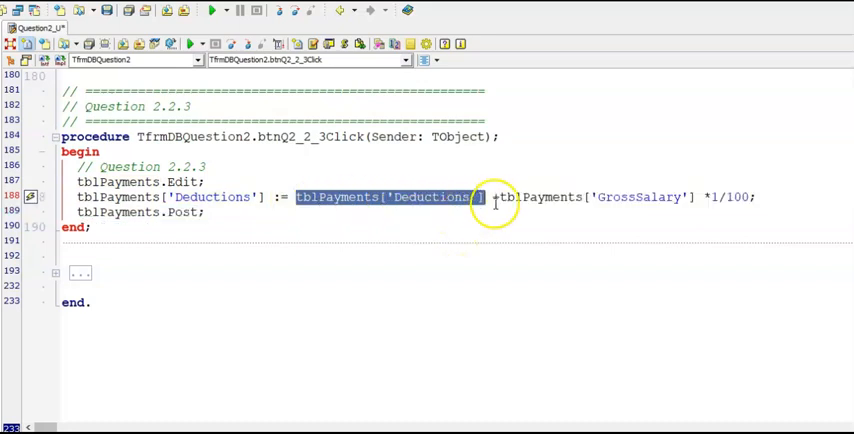
mouse_move(510, 197)
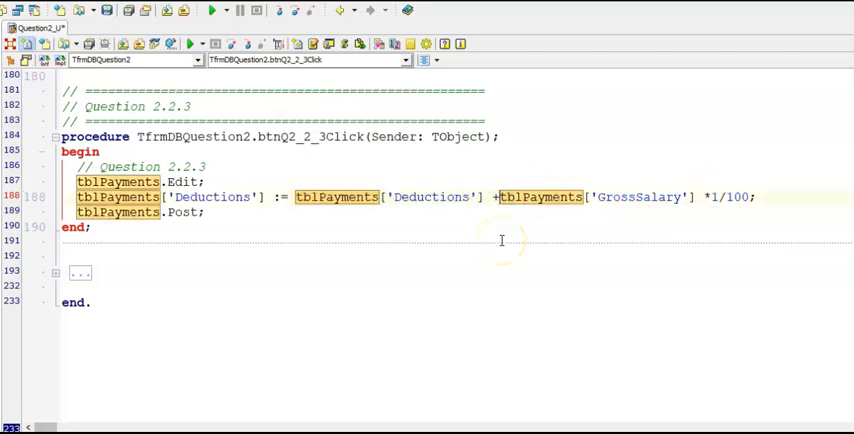
mouse_move(502, 240)
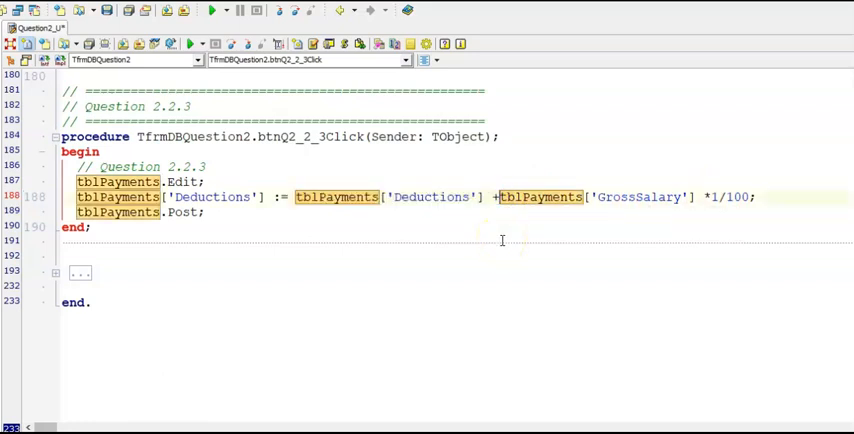